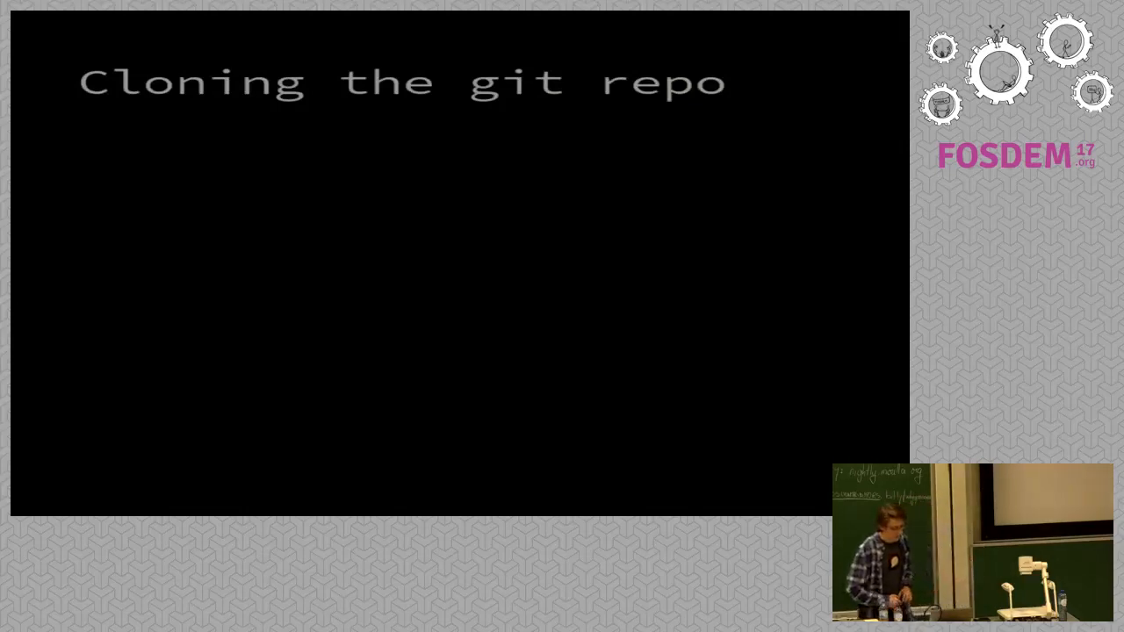
key(Right)
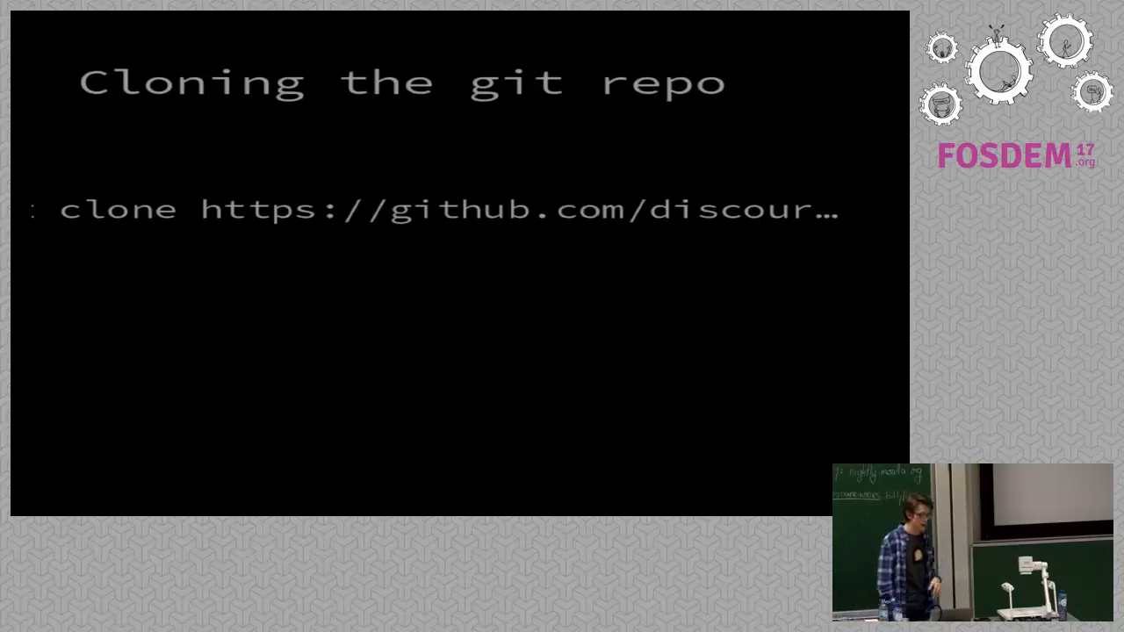
key(Right)
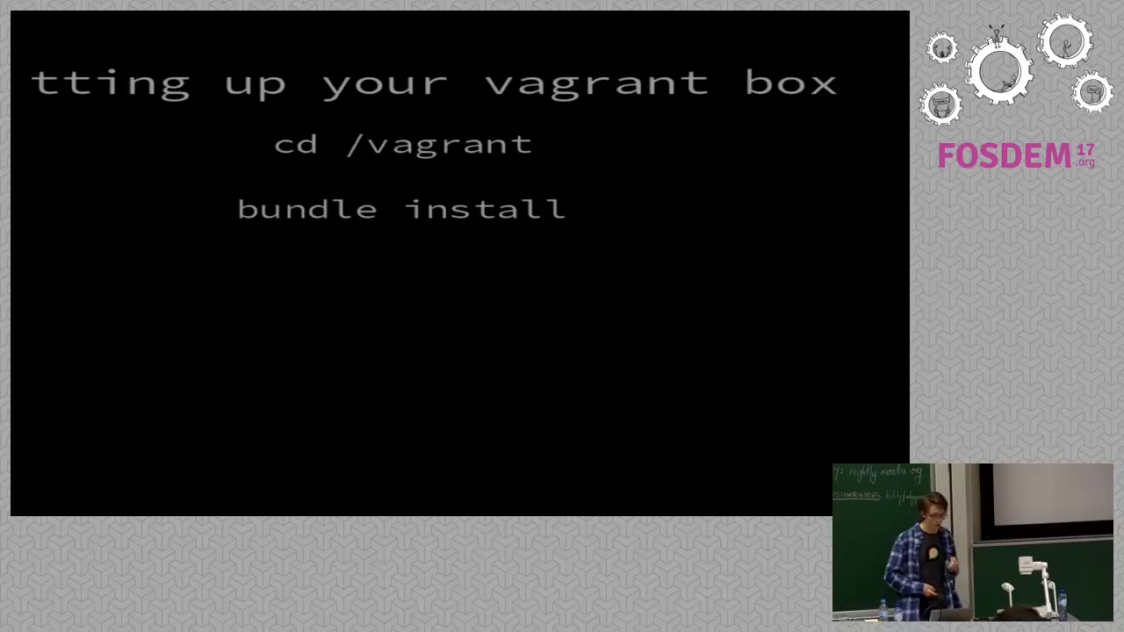
key(Right)
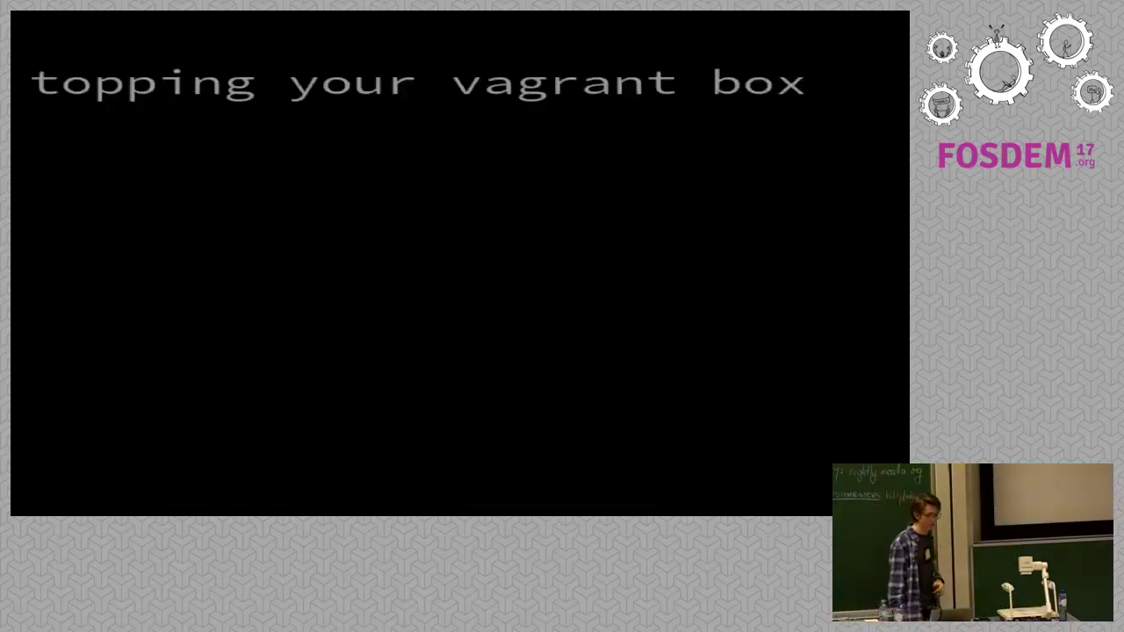
key(ctrl+c)
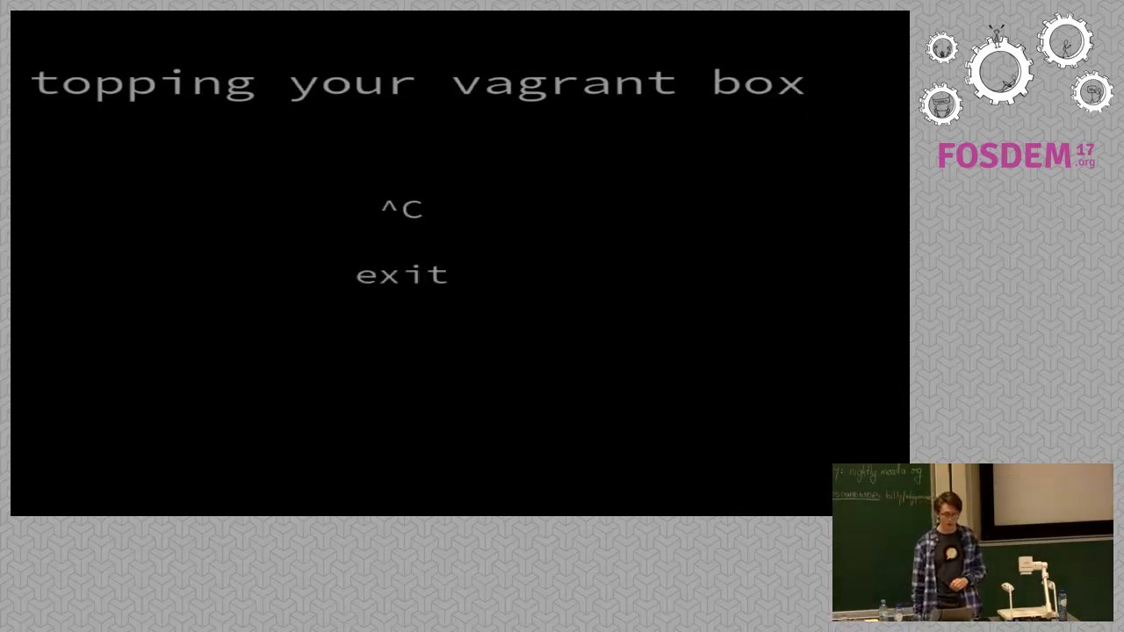
text(vagrant halt)
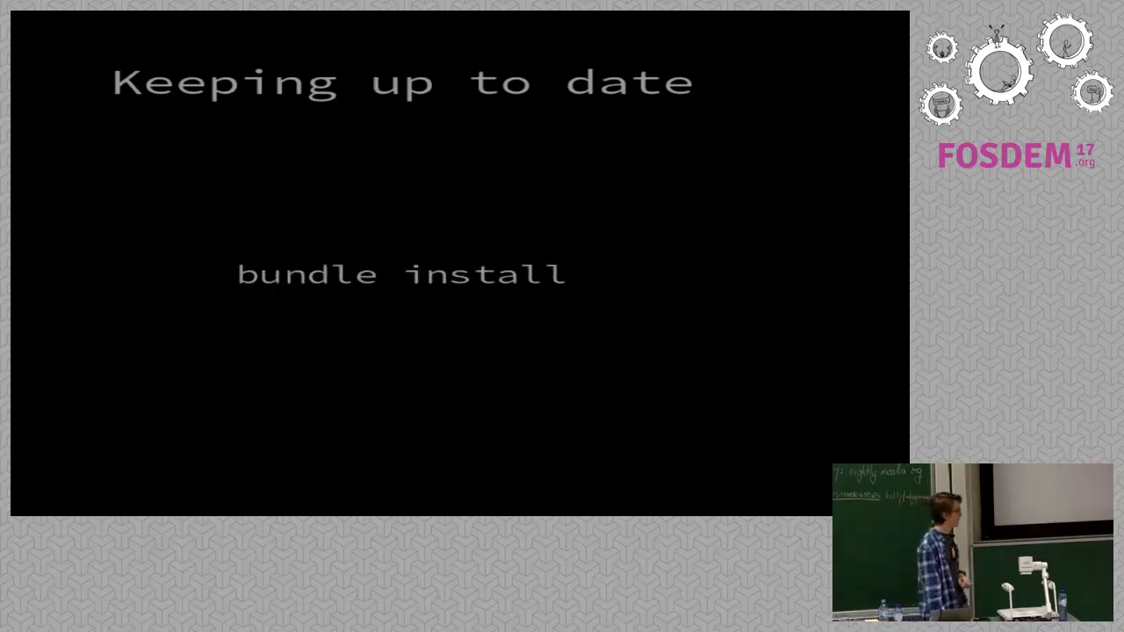
key(Right)
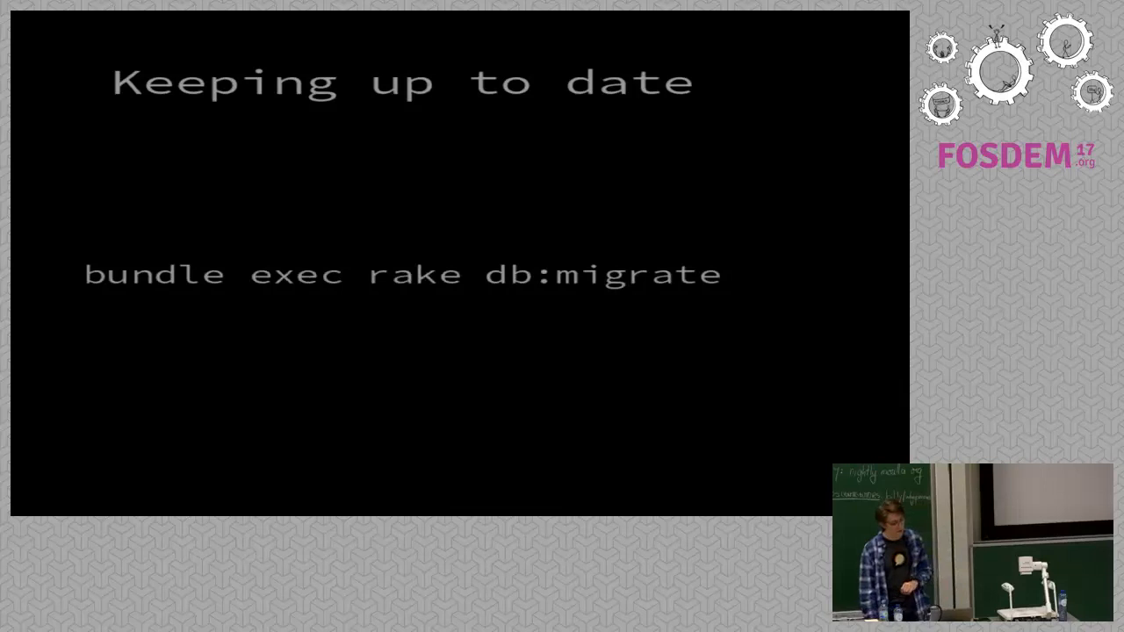
key(Right)
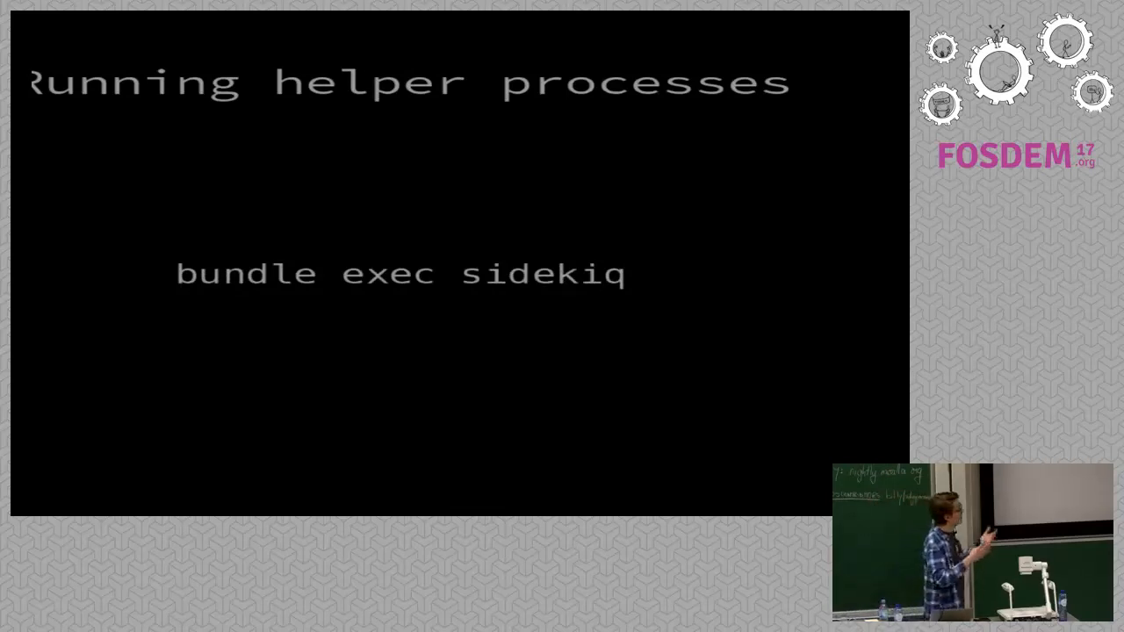
key(Right)
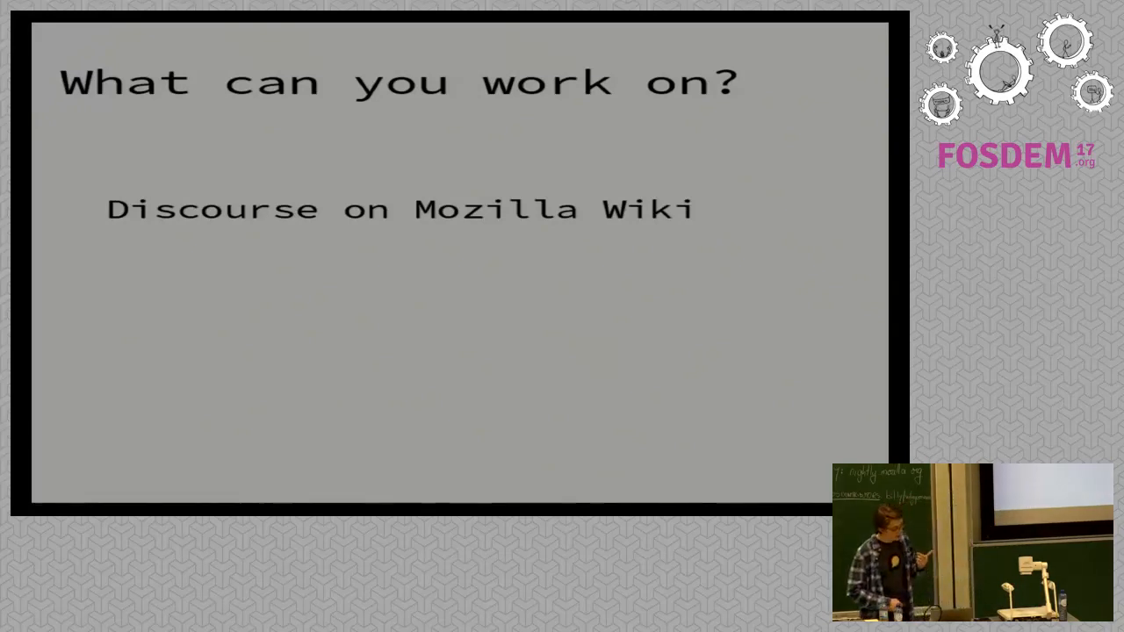
key(Right)
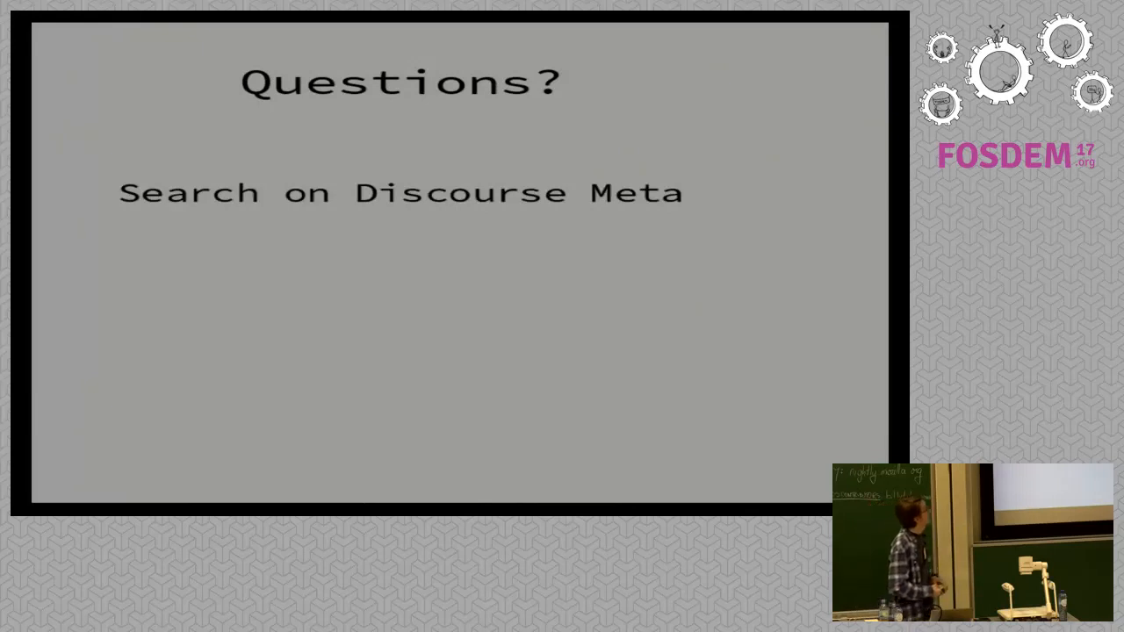